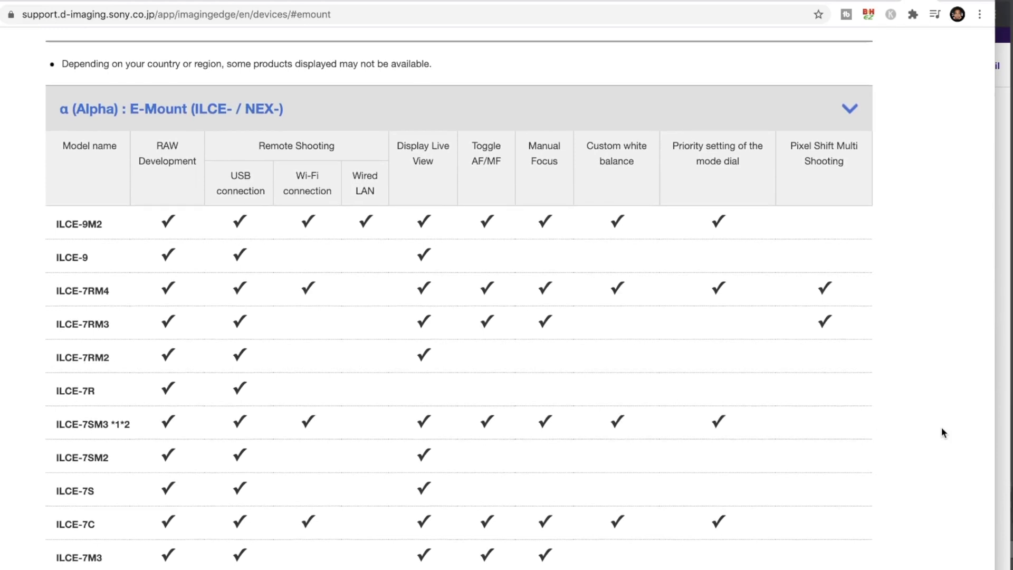
- Browse the camera menu tabs Movie, Playback and My Menu Setting in turn
{"action": "scroll", "scroll_direction": "down", "scroll_amount": 3}
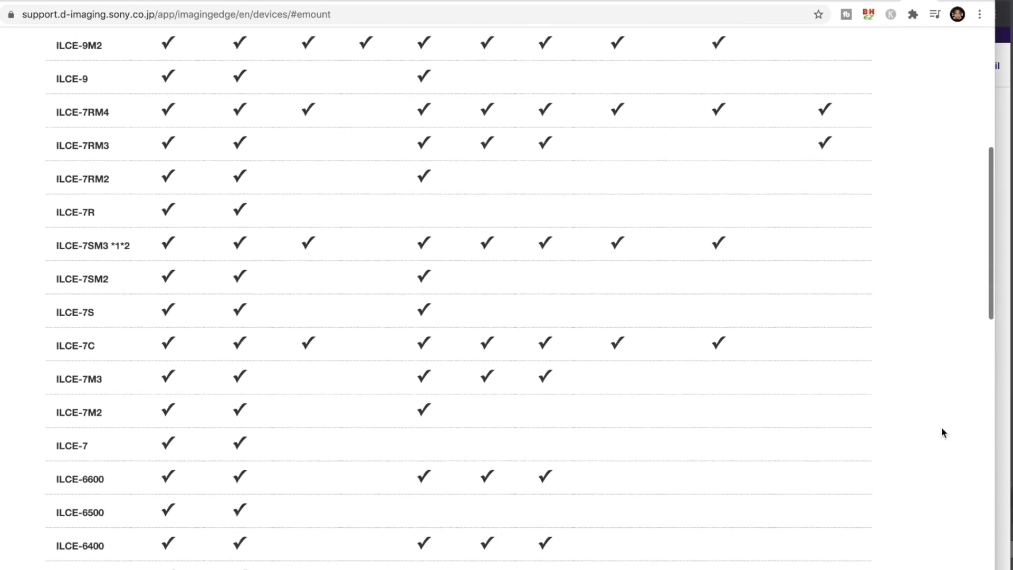
{"action": "scroll", "scroll_direction": "down", "scroll_amount": 3}
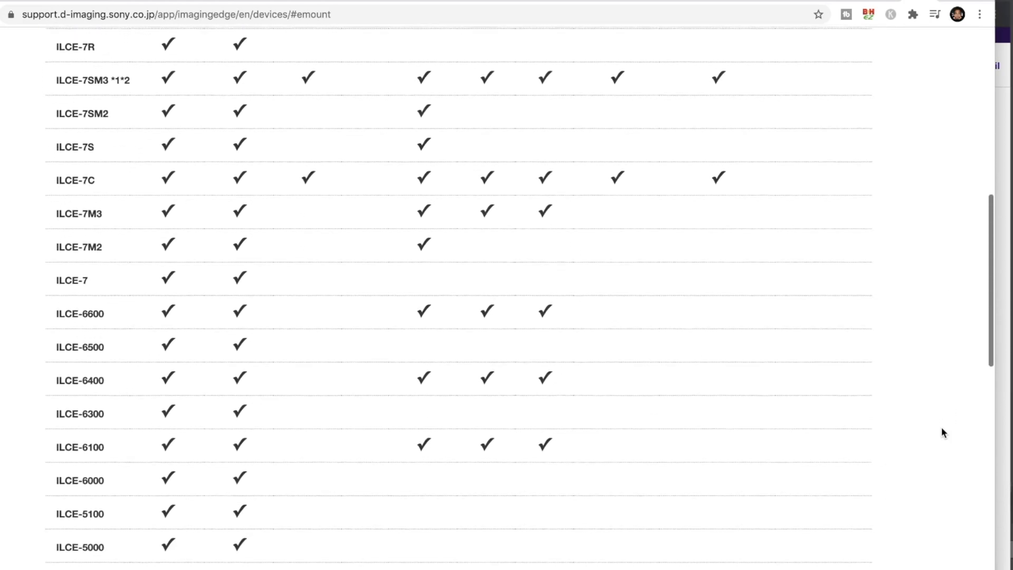
{"action": "scroll", "scroll_direction": "down", "scroll_amount": 3}
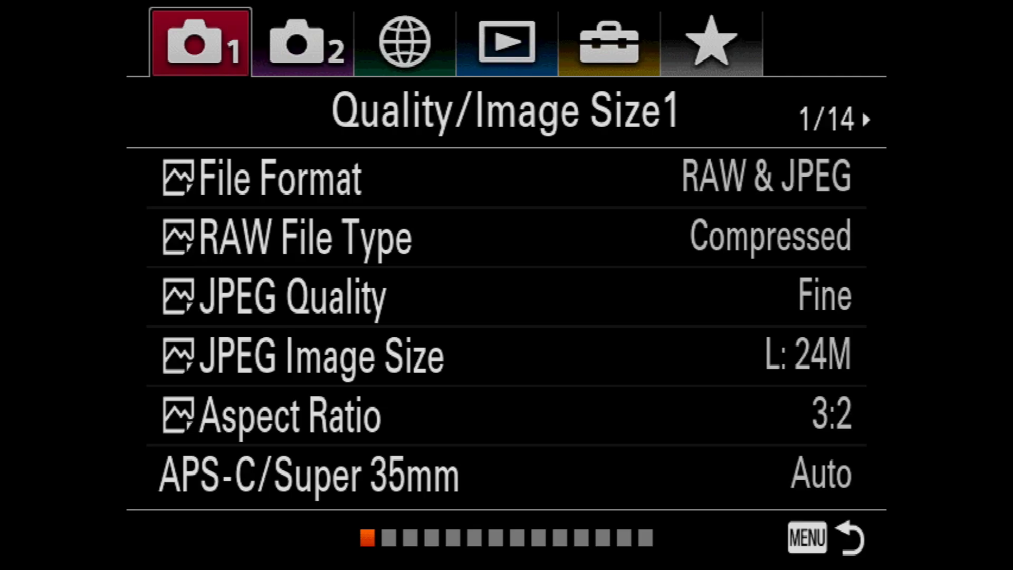
{"action": "left_click", "coordinate": [300, 42]}
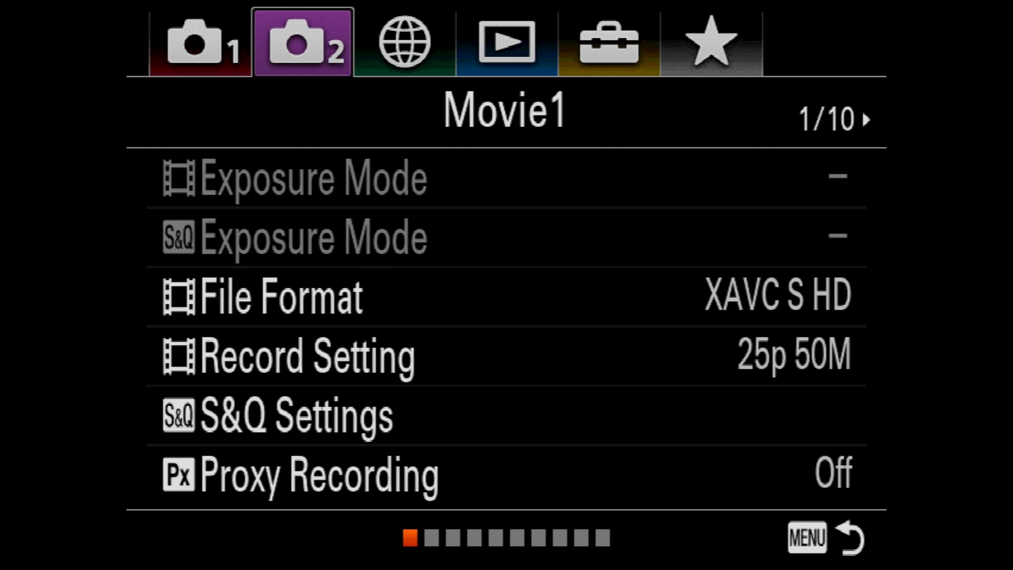
{"action": "left_click", "coordinate": [505, 42]}
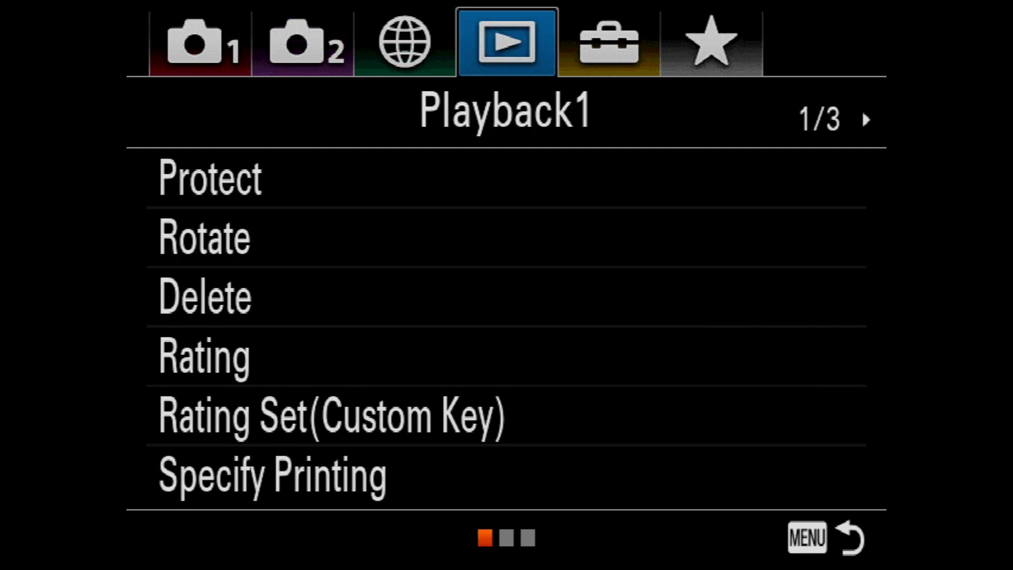
{"action": "left_click", "coordinate": [709, 43]}
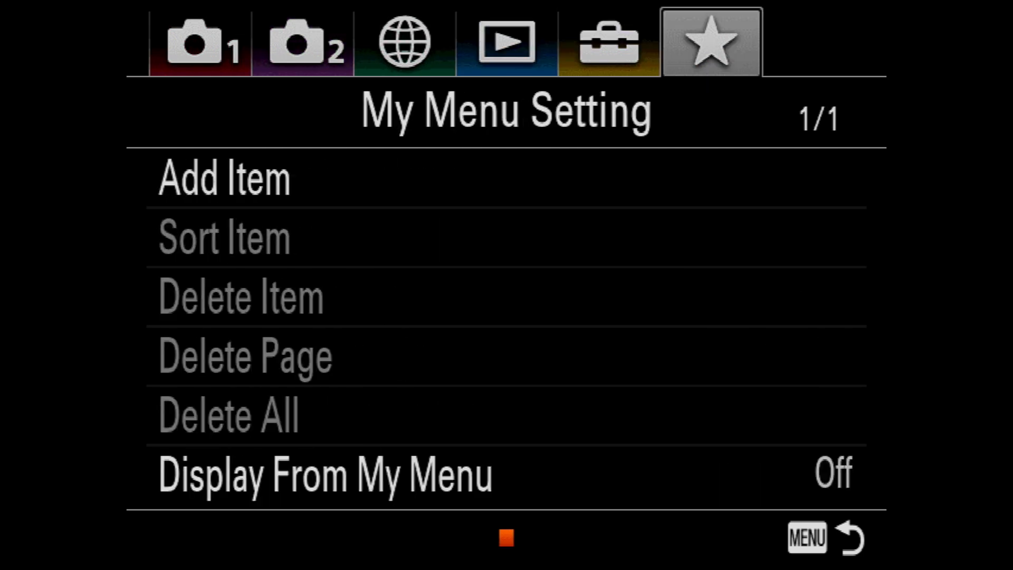
{"action": "left_click", "coordinate": [605, 42]}
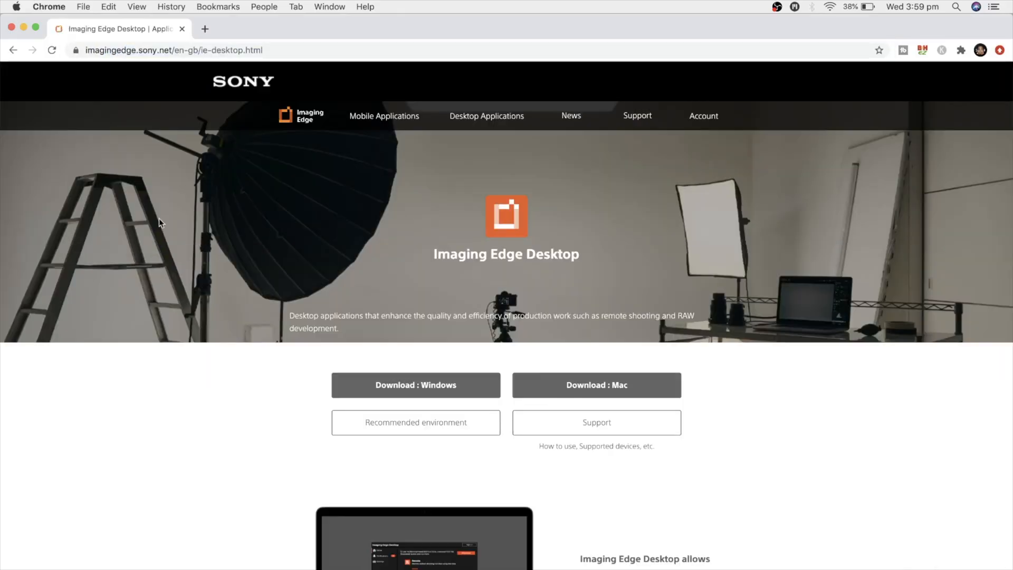
- Download the Mac Imaging Edge Desktop package and run its installer to the Installation Type step
{"action": "scroll", "scroll_direction": "down", "scroll_amount": 3}
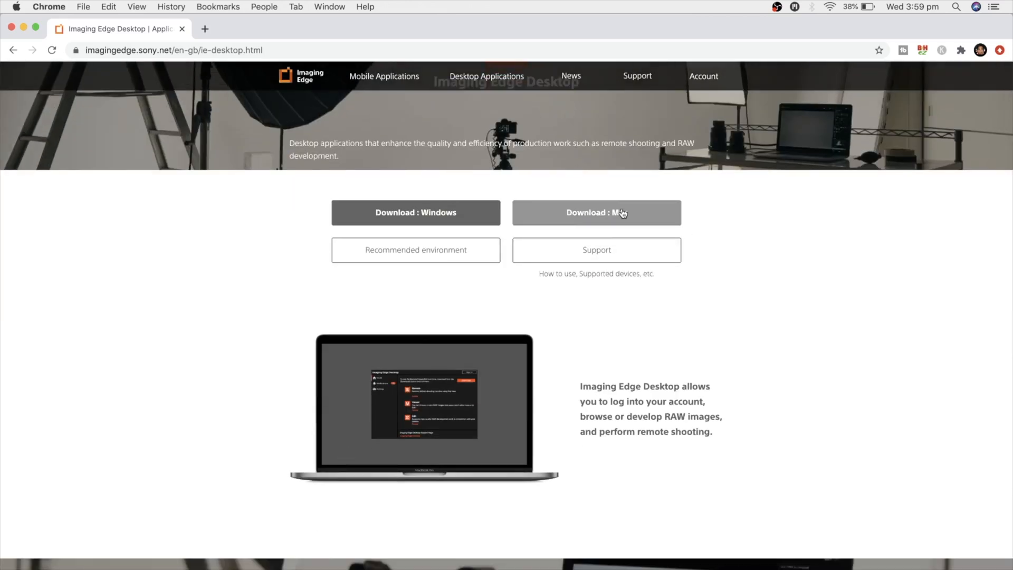
{"action": "left_click", "coordinate": [595, 212]}
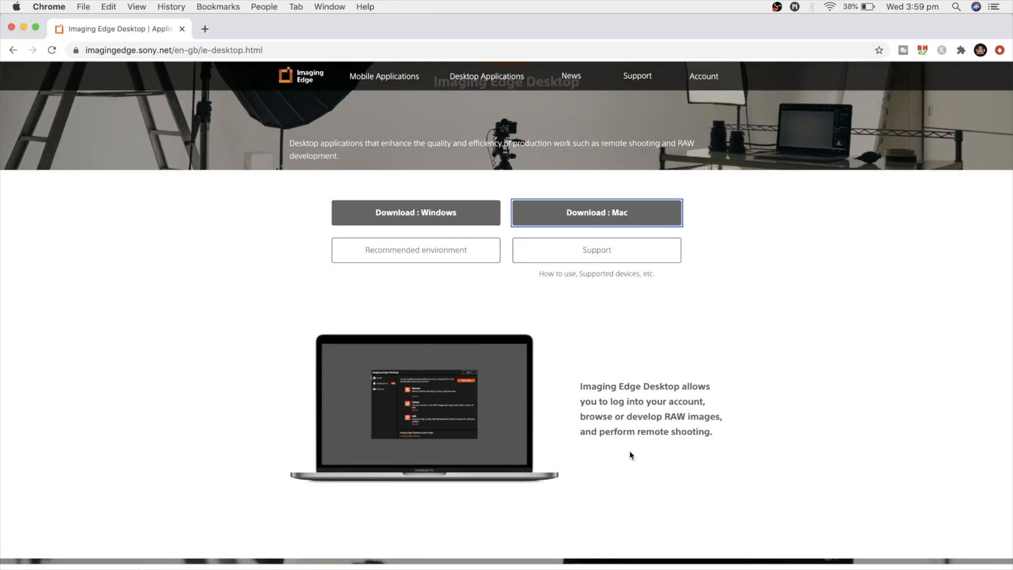
{"action": "mouse_move", "coordinate": [394, 500]}
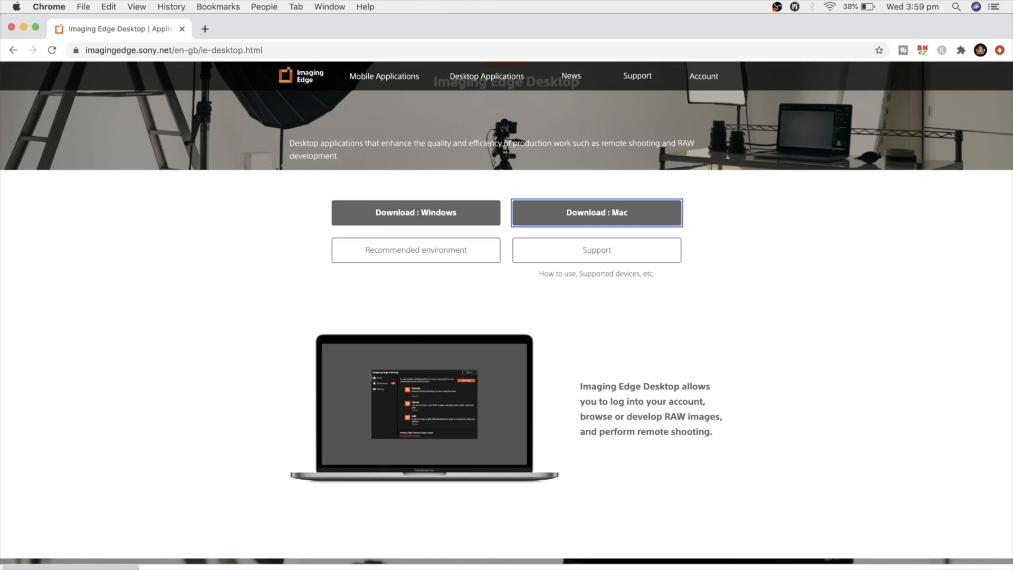
{"action": "left_click", "coordinate": [595, 212]}
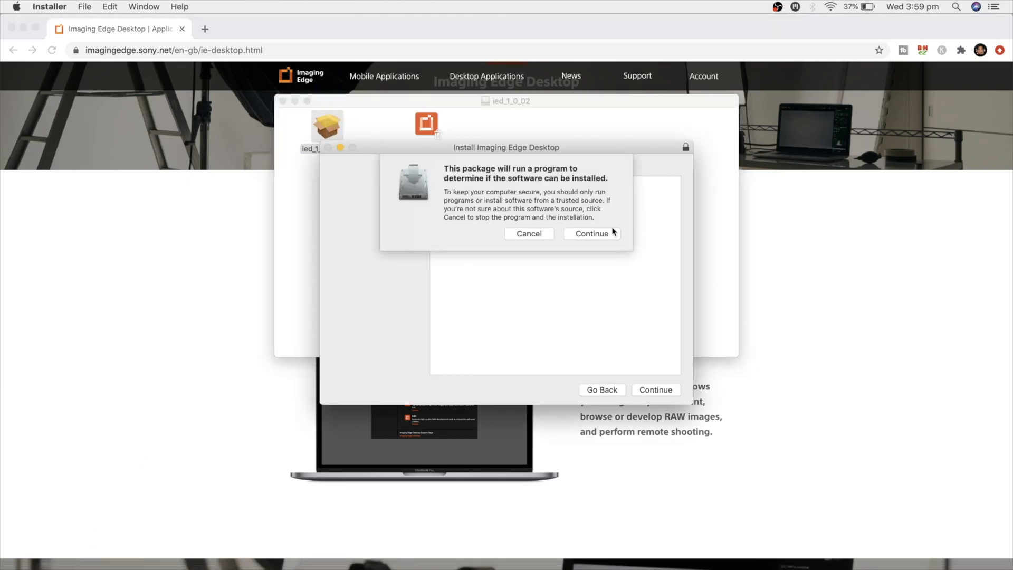
{"action": "left_click", "coordinate": [589, 234]}
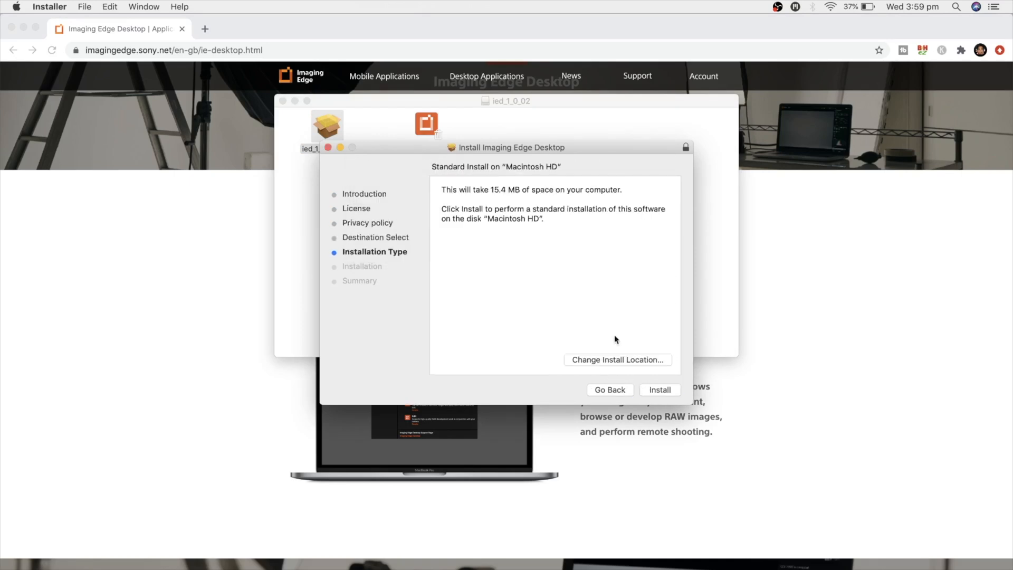
{"action": "left_click", "coordinate": [659, 389]}
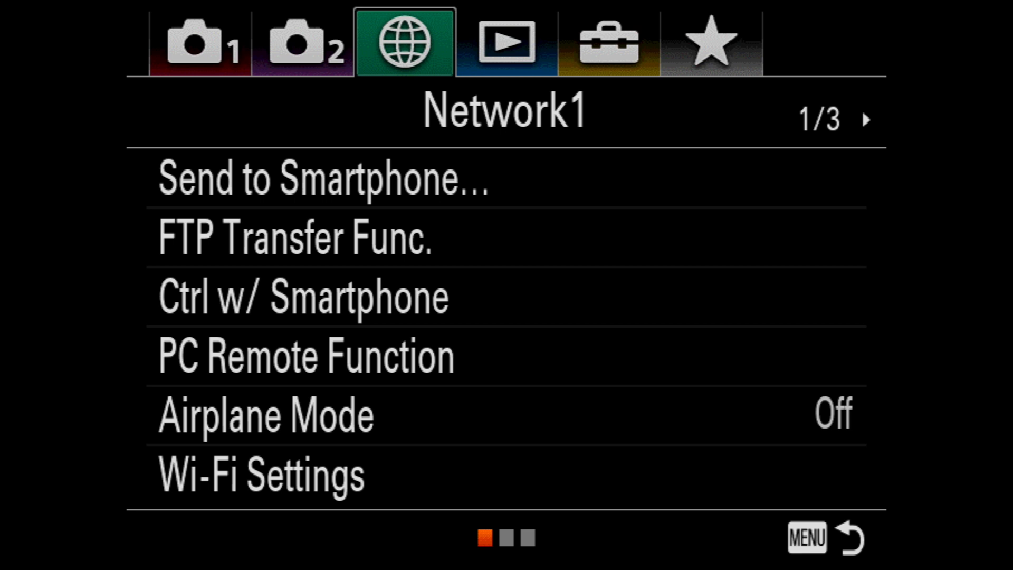
- In the camera's Network menu, set PC Remote to On under PC Remote Function
{"action": "left_click", "coordinate": [323, 178]}
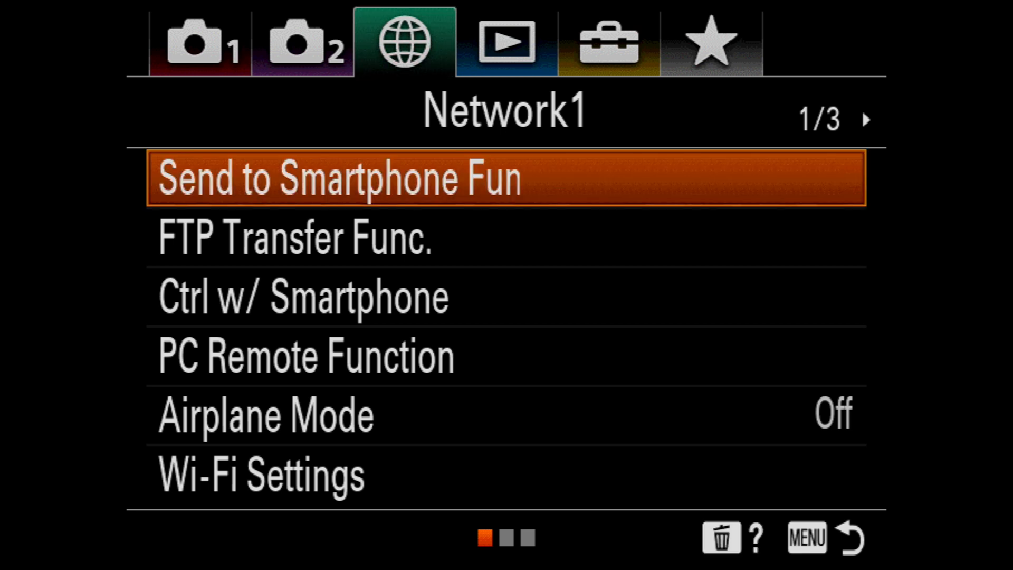
{"action": "left_click", "coordinate": [304, 296]}
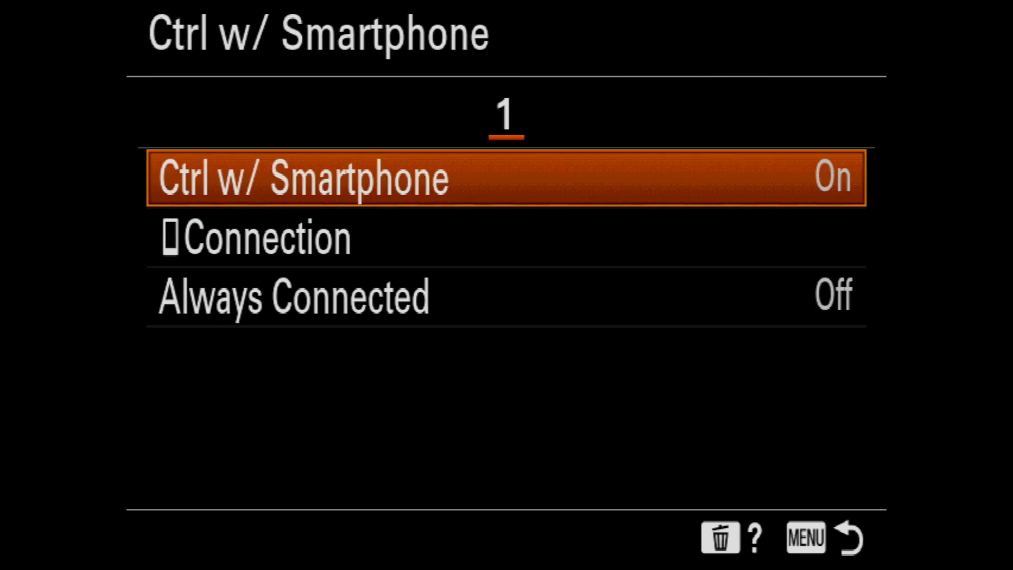
{"action": "left_click", "coordinate": [506, 177]}
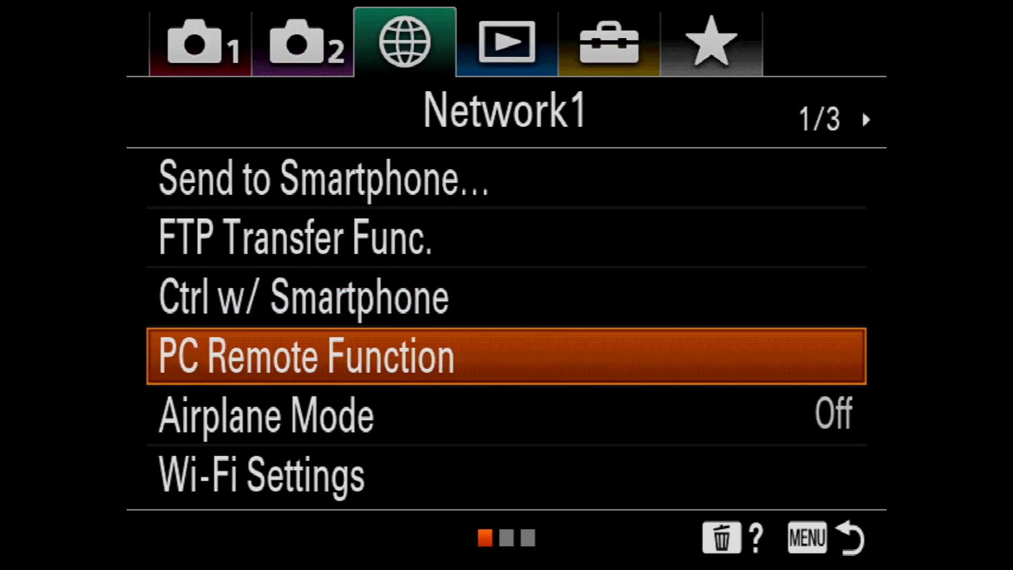
{"action": "left_click", "coordinate": [303, 355]}
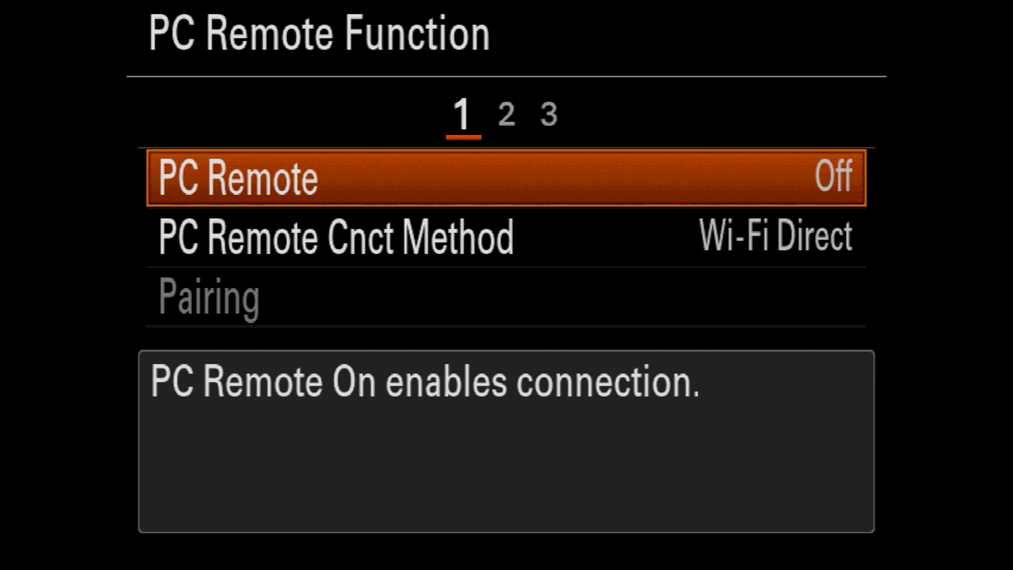
{"action": "left_click", "coordinate": [258, 178]}
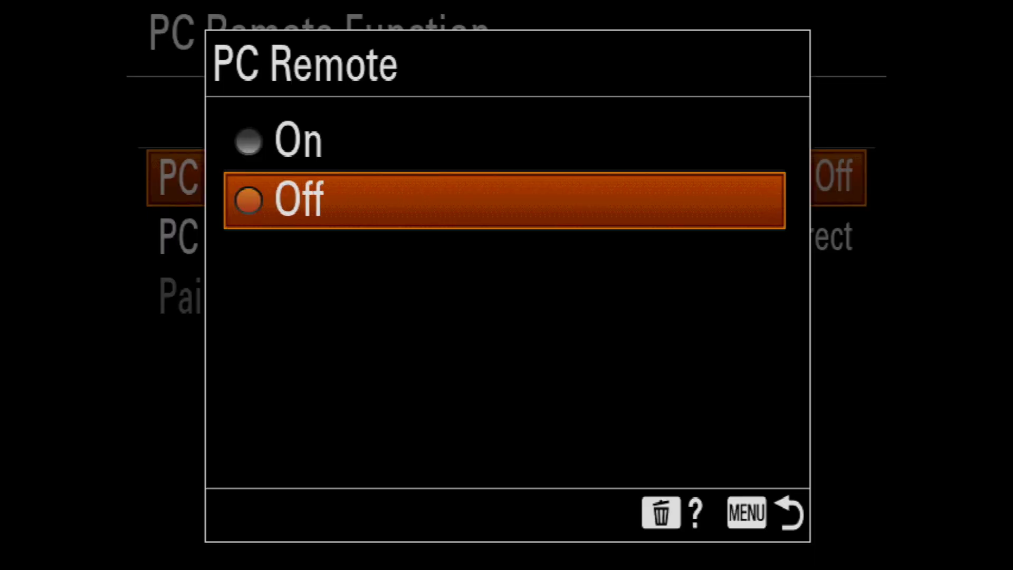
{"action": "left_click", "coordinate": [297, 140]}
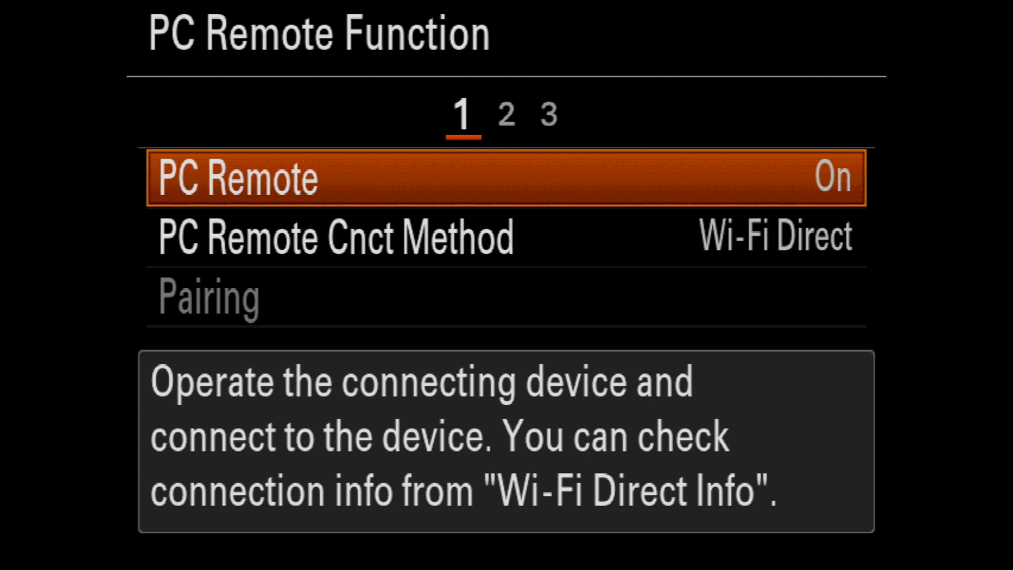
{"action": "key", "text": "Down"}
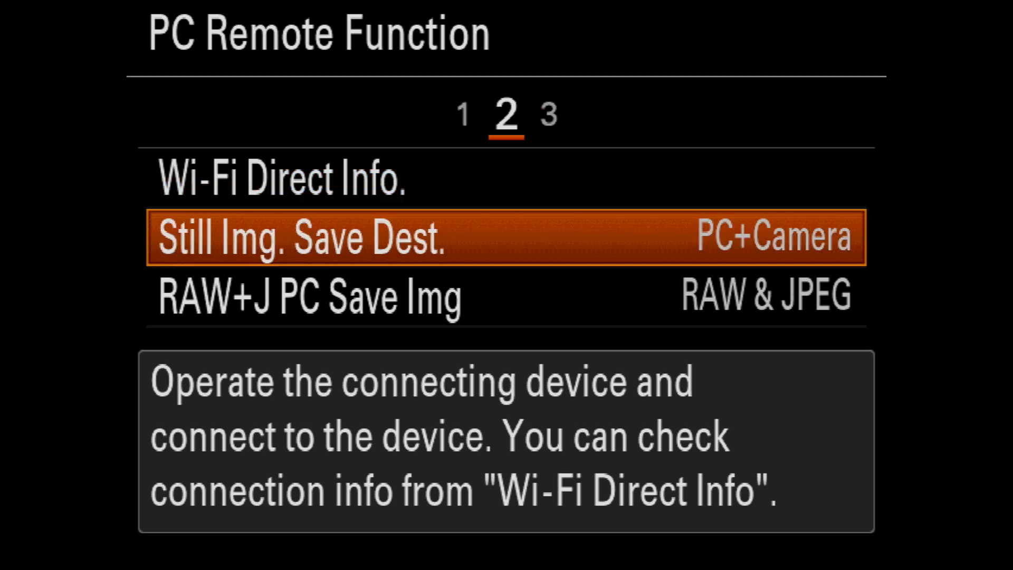
- Keep stills saved to PC+Camera as RAW & JPEG with PC Save Image Size Original
{"action": "left_click", "coordinate": [301, 236]}
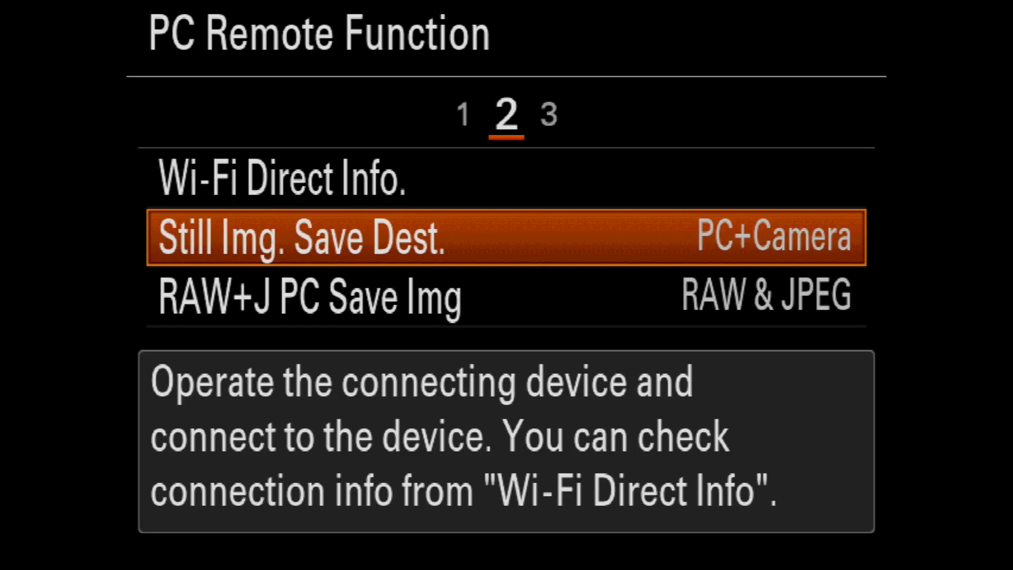
{"action": "left_click", "coordinate": [310, 298]}
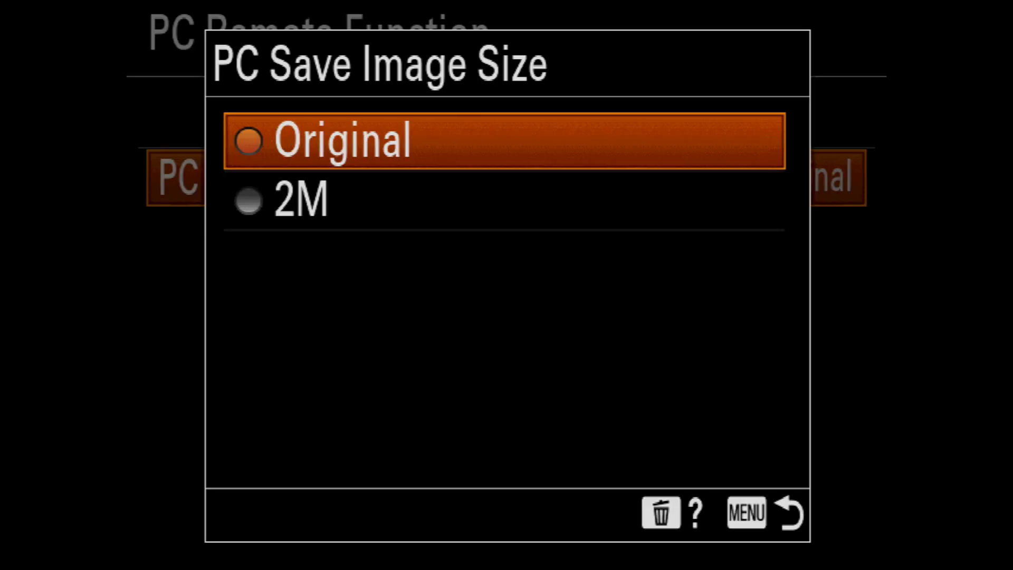
{"action": "left_click", "coordinate": [302, 200]}
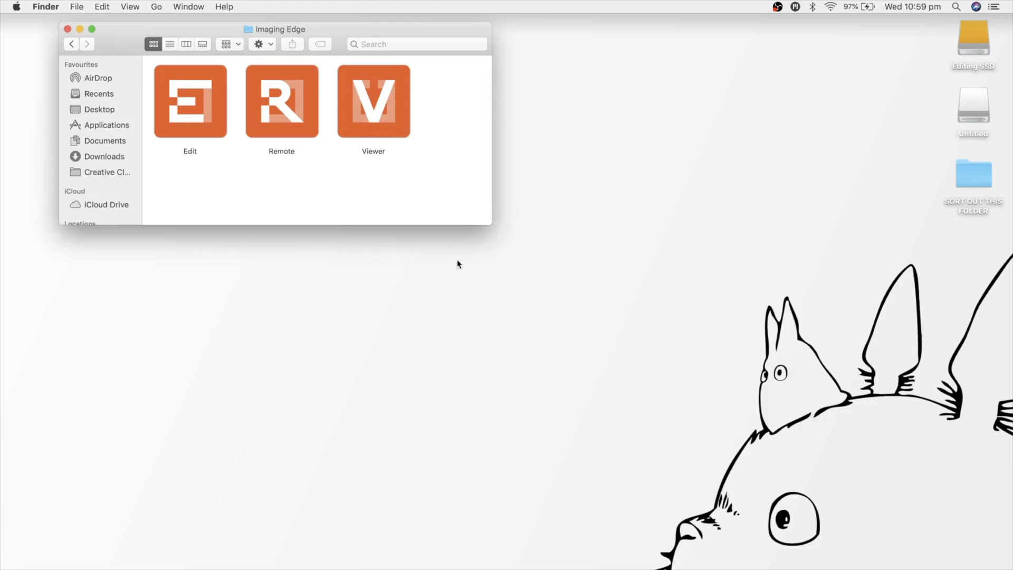
- Launch Imaging Edge Remote from Finder and connect to the ILCE-7C for live view
{"action": "double_click", "coordinate": [281, 101]}
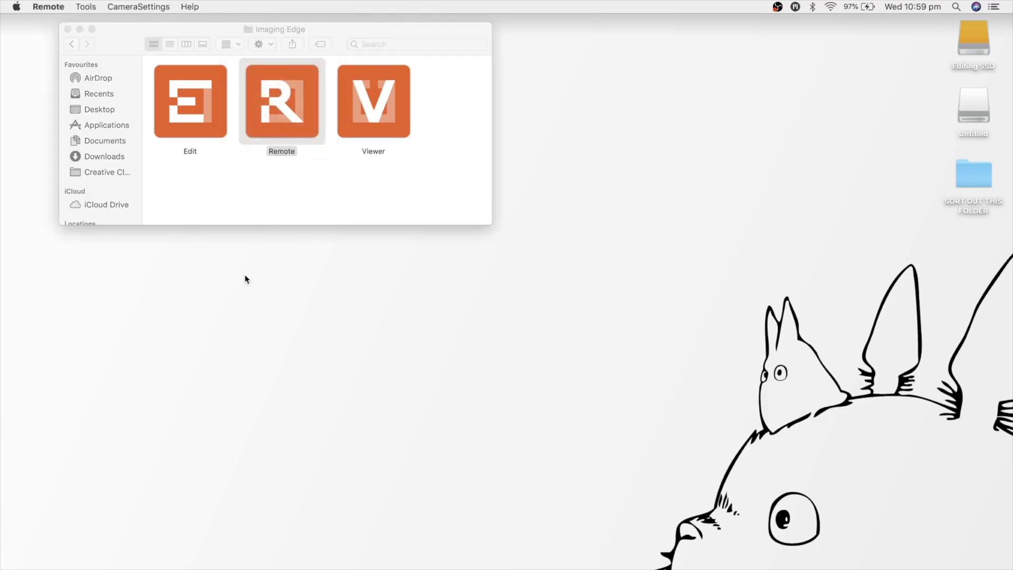
{"action": "double_click", "coordinate": [281, 101]}
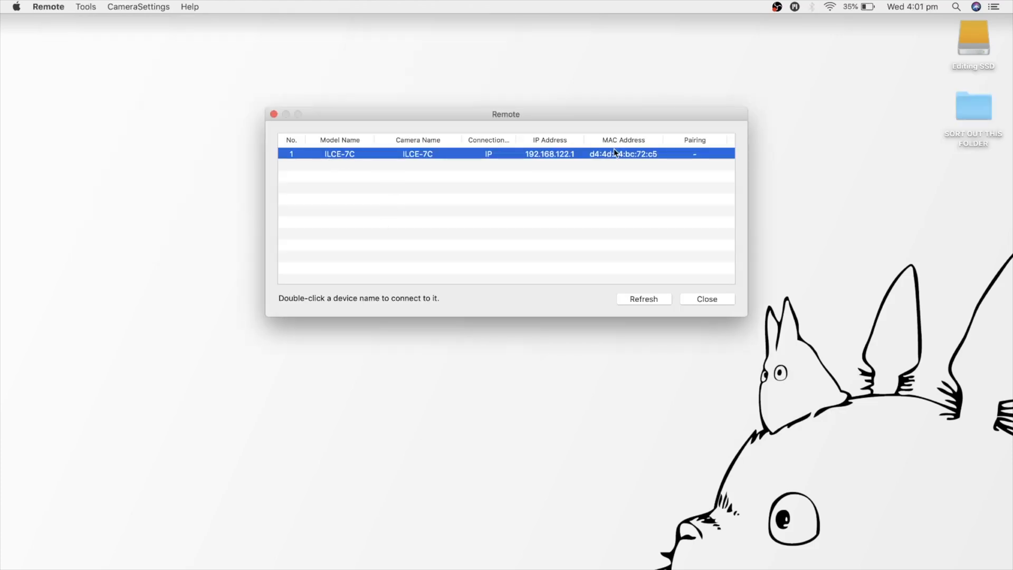
{"action": "double_click", "coordinate": [417, 154]}
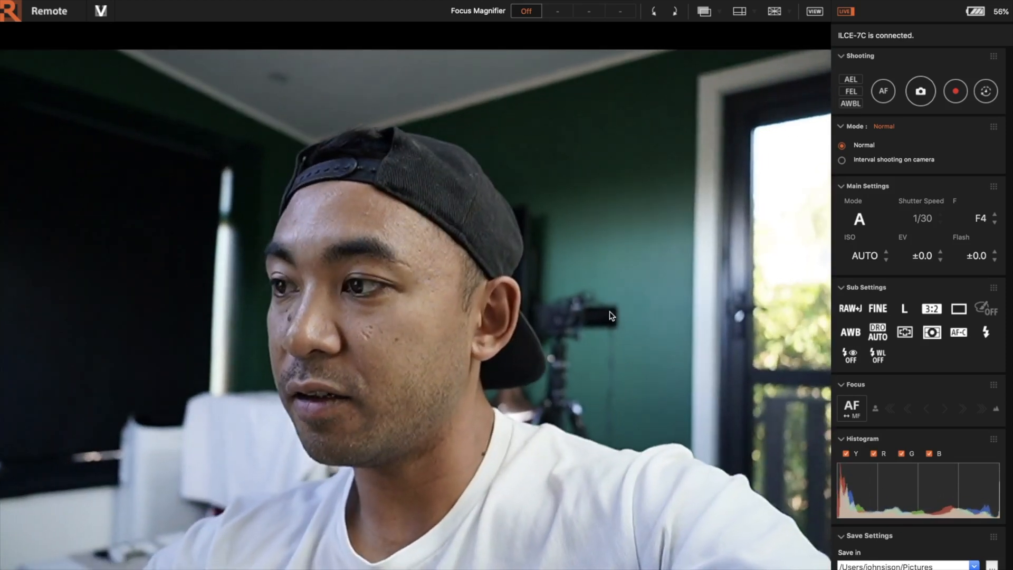
- Autofocus on the subject and shoot photos remotely from the Shooting panel
{"action": "left_click", "coordinate": [883, 91]}
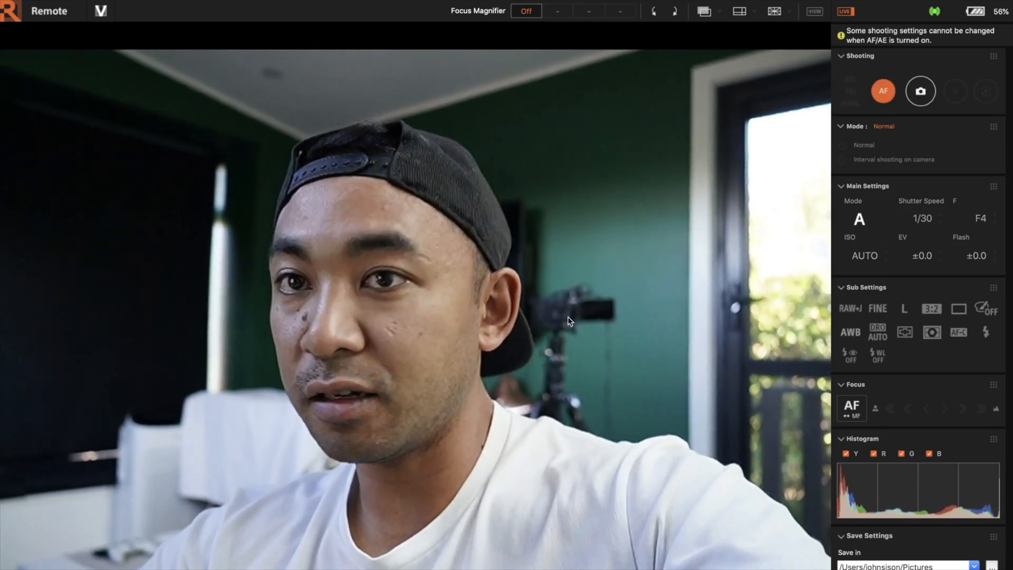
{"action": "left_click", "coordinate": [882, 91]}
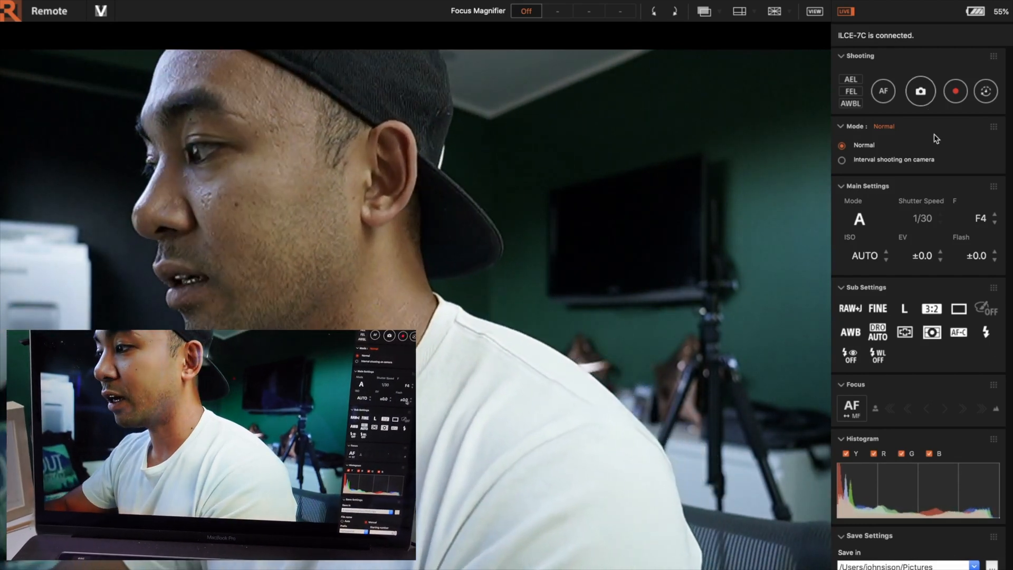
{"action": "mouse_move", "coordinate": [920, 90]}
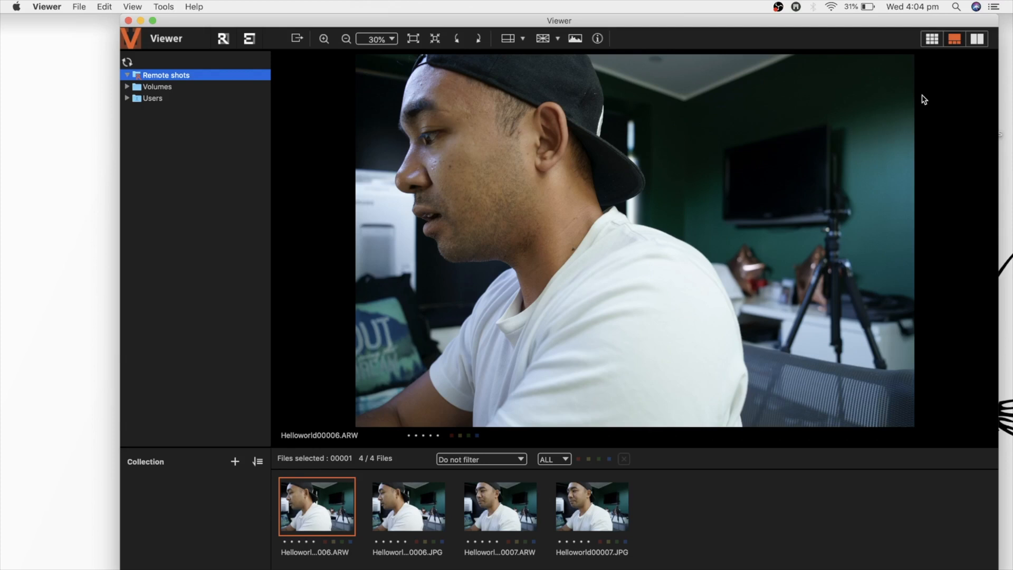
{"action": "mouse_move", "coordinate": [190, 56]}
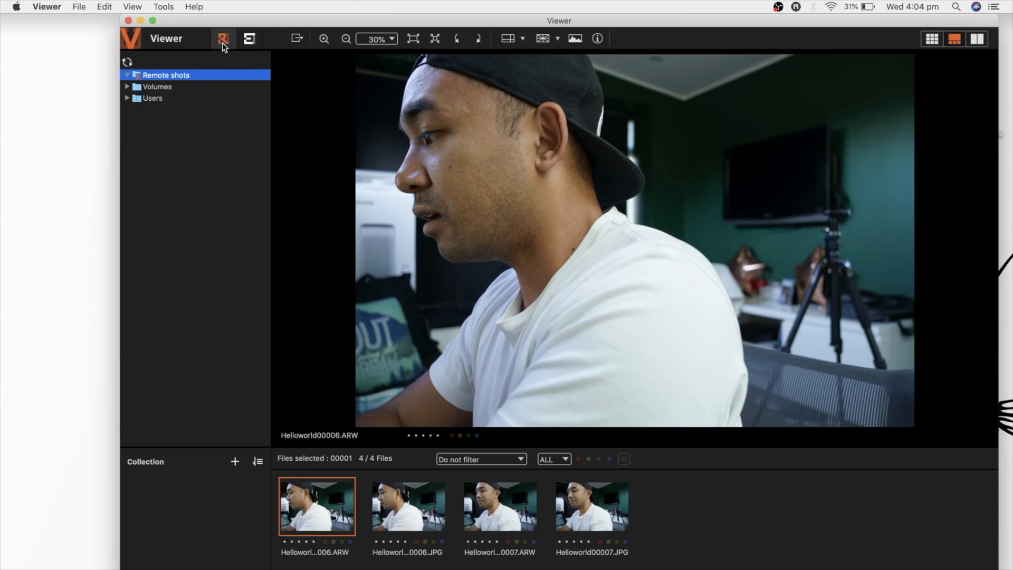
- Switch from Viewer's Remote shots folder back to Imaging Edge Remote's live view
{"action": "left_click", "coordinate": [223, 37]}
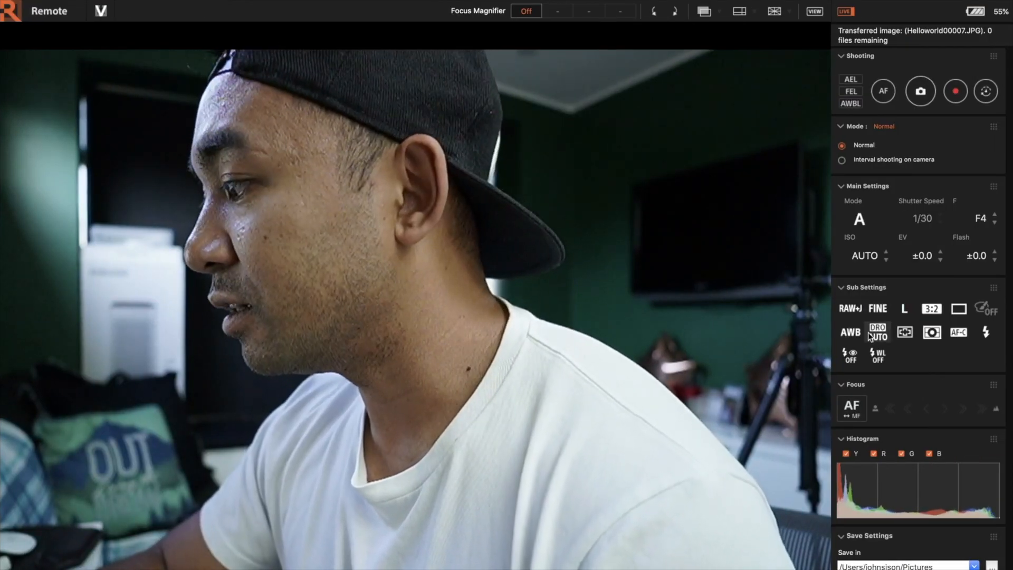
{"action": "scroll", "scroll_direction": "down", "scroll_amount": 3}
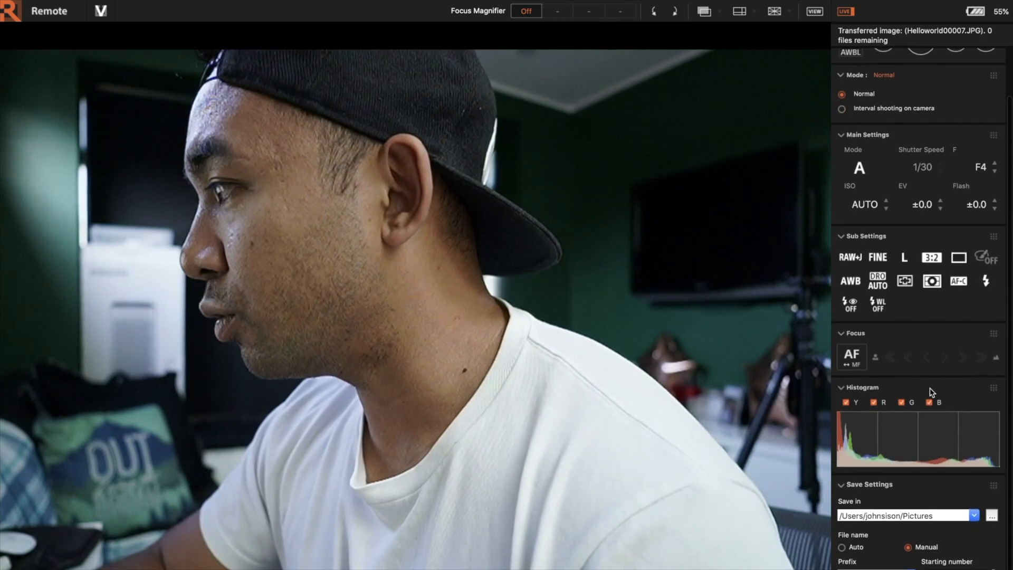